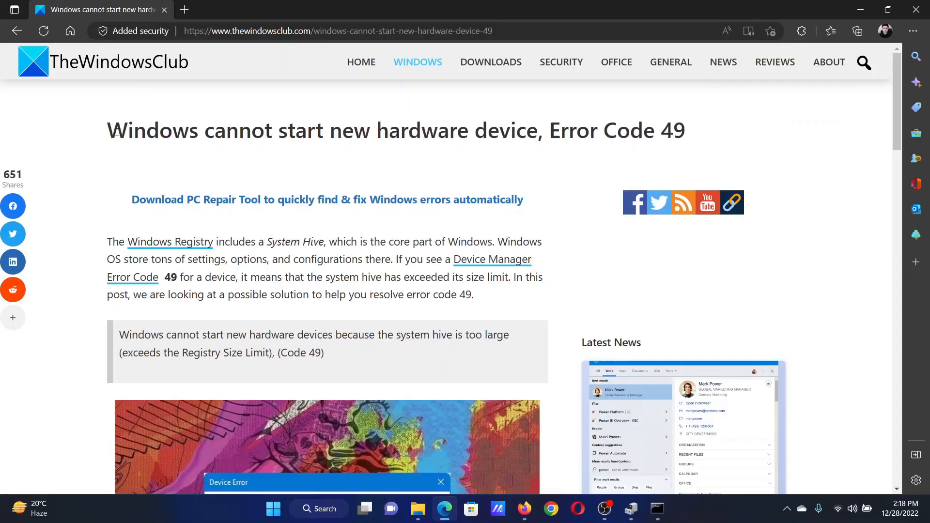
Select text in the Error Code 49 article and scroll down to the hidden-devices command
{"action": "double_click", "coordinate": [155, 130]}
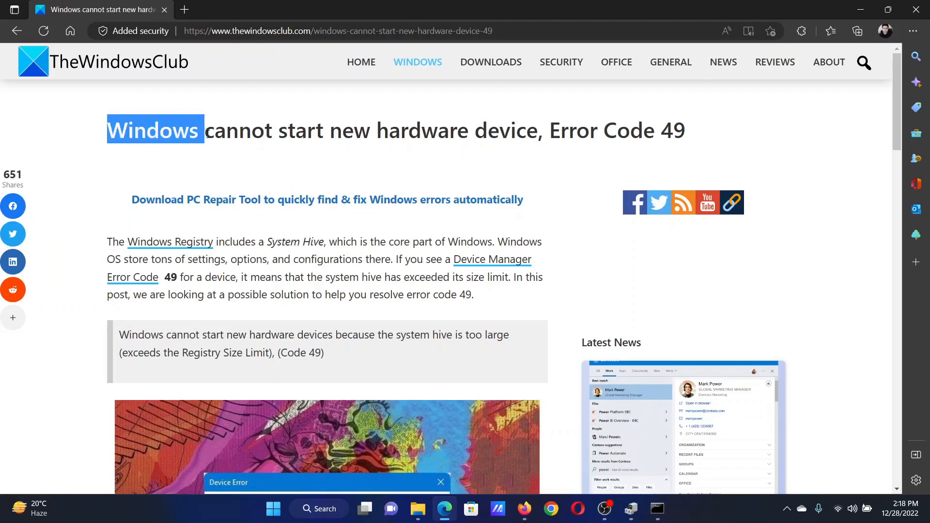
{"action": "left_click_drag", "start_coordinate": [204, 129], "coordinate": [537, 130]}
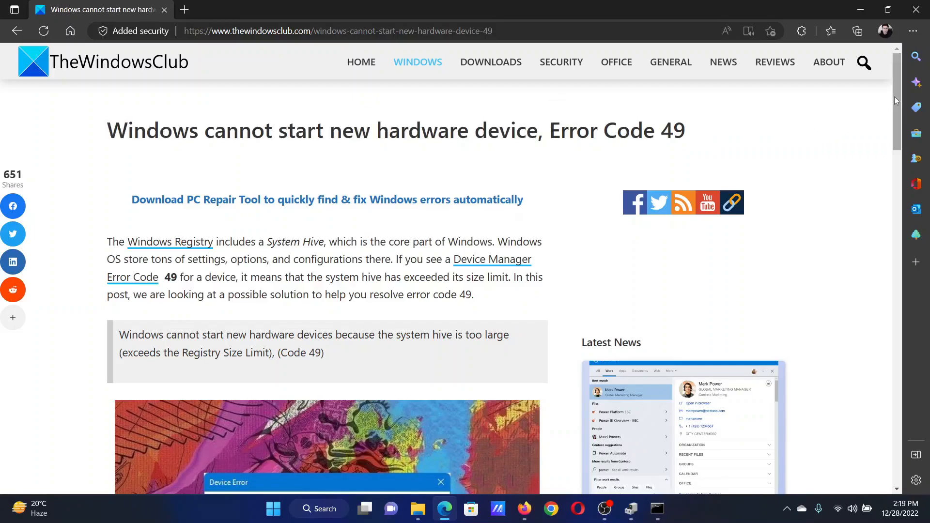
{"action": "scroll", "scroll_direction": "down", "scroll_amount": 3}
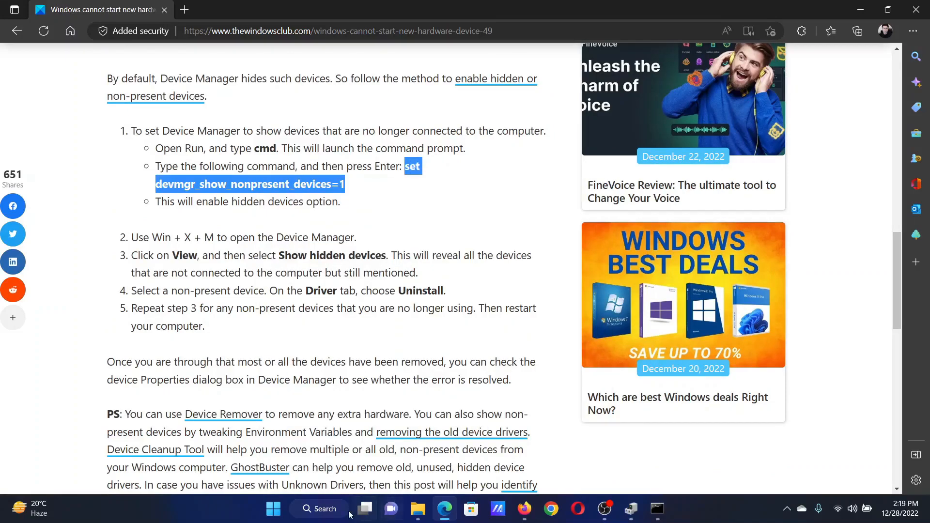
Run Command Prompt as administrator and enter set devmgr_show_nonpresent_devices=1
{"action": "type", "text": "comm"}
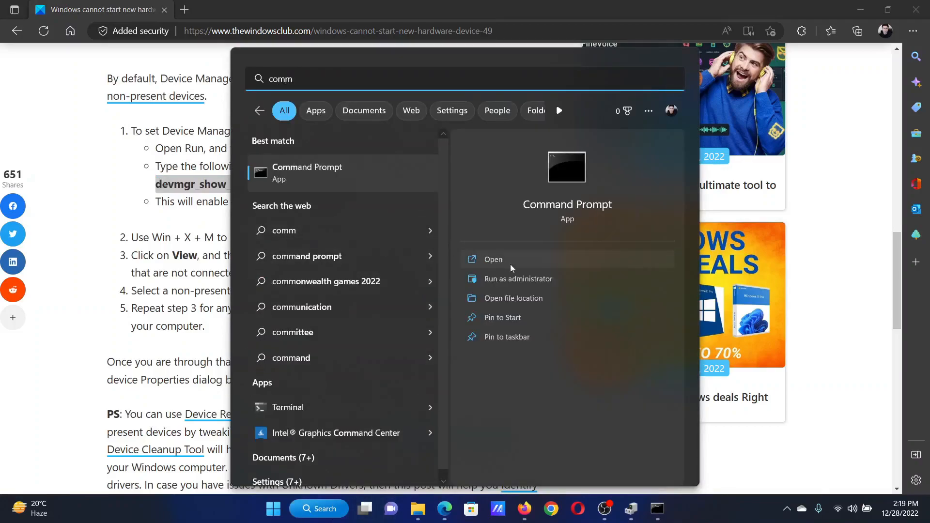
{"action": "left_click", "coordinate": [493, 259]}
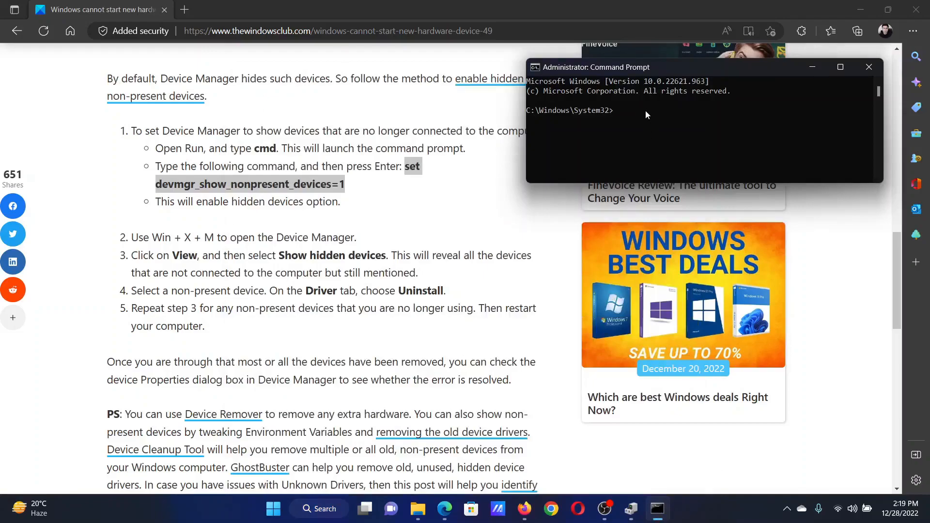
{"action": "type", "text": "set devmgr_show_nonpresent_devices=1"}
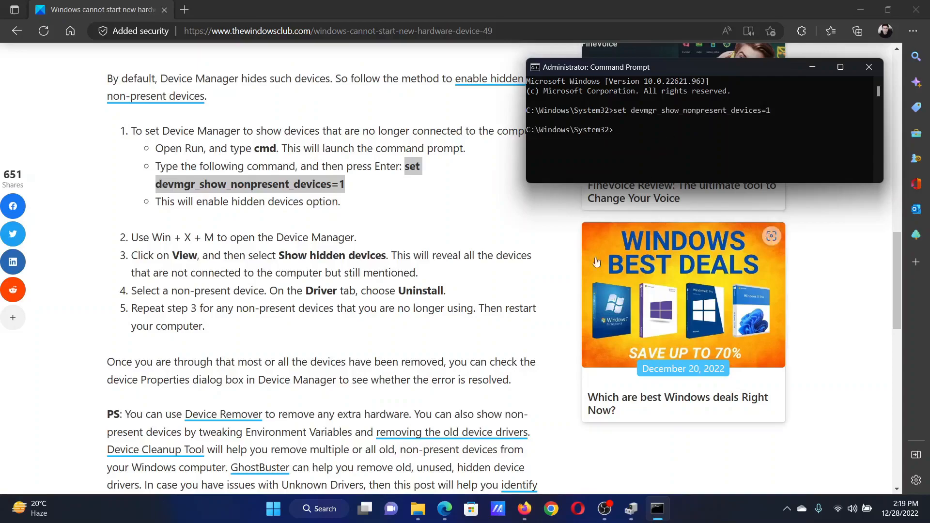
{"action": "left_click", "coordinate": [869, 66]}
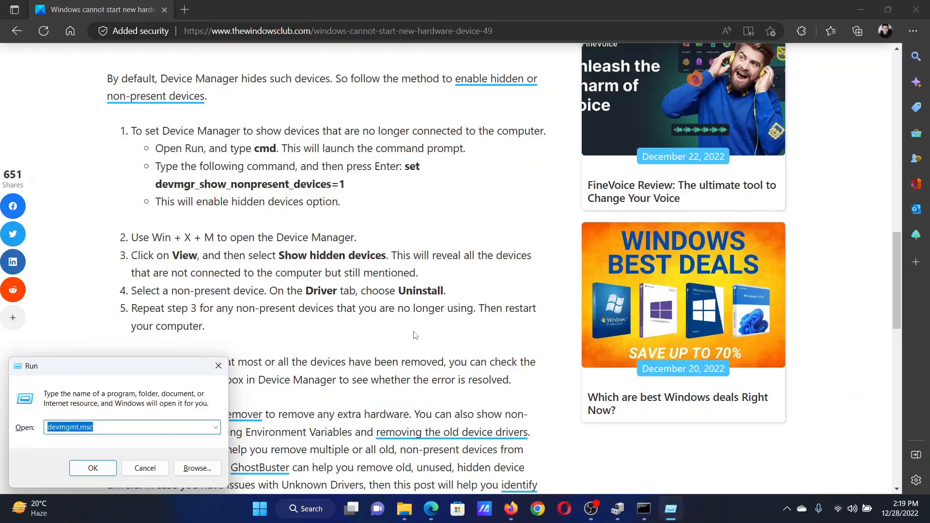
Run devmgmt.msc from the Run dialog to open Device Manager
{"action": "left_click", "coordinate": [132, 428]}
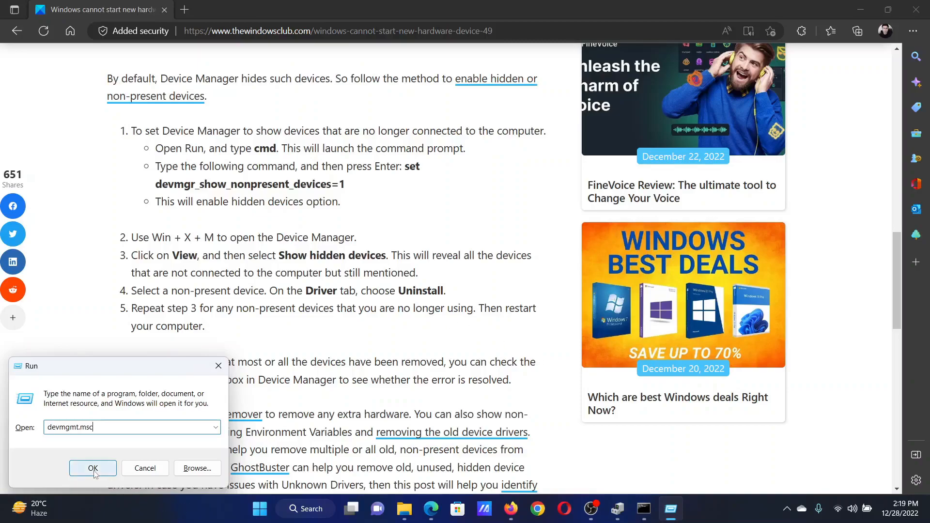
{"action": "left_click", "coordinate": [93, 469]}
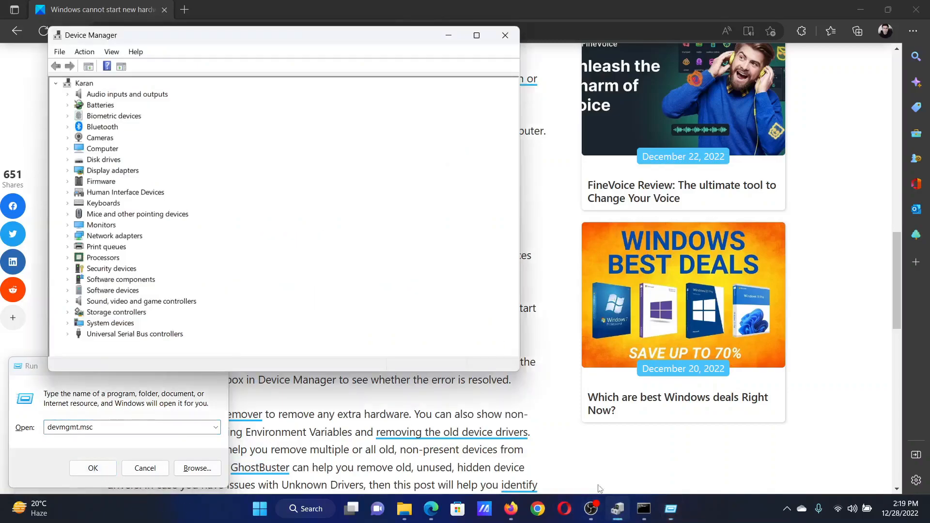
Turn on View > Show hidden devices and scroll through the expanded device list
{"action": "left_click", "coordinate": [112, 52]}
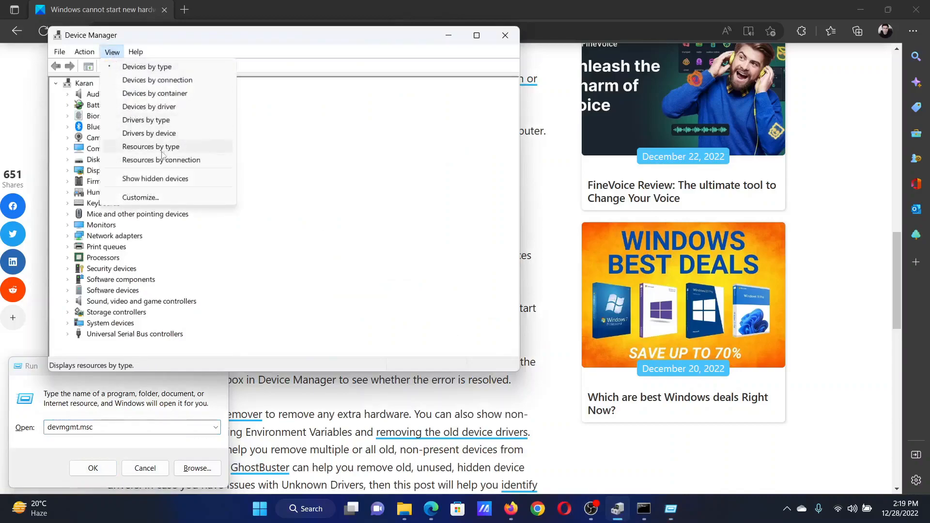
{"action": "mouse_move", "coordinate": [155, 178]}
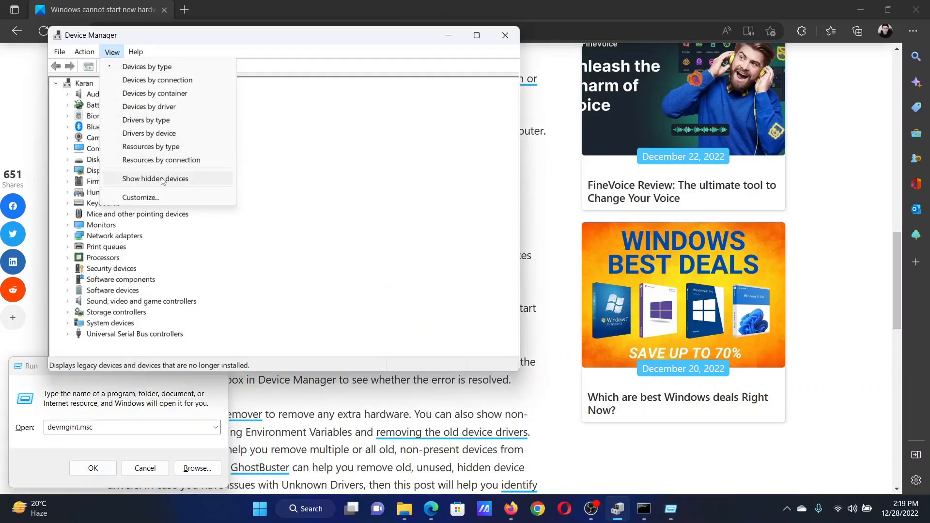
{"action": "left_click", "coordinate": [155, 179]}
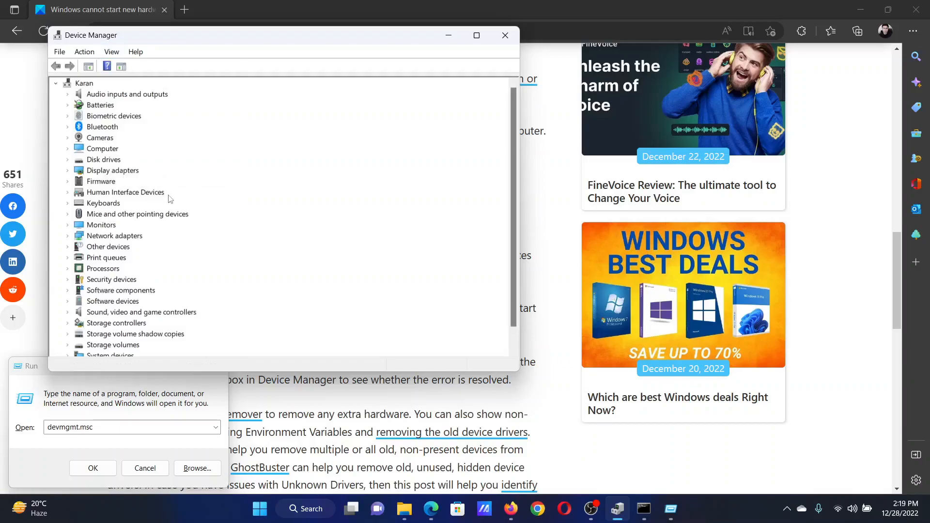
{"action": "scroll", "scroll_direction": "down", "scroll_amount": 3}
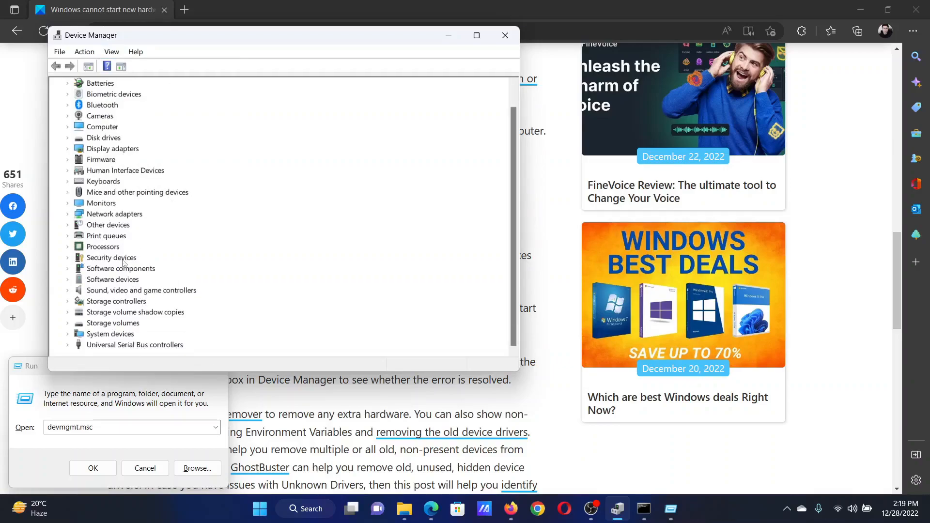
{"action": "mouse_move", "coordinate": [123, 246]}
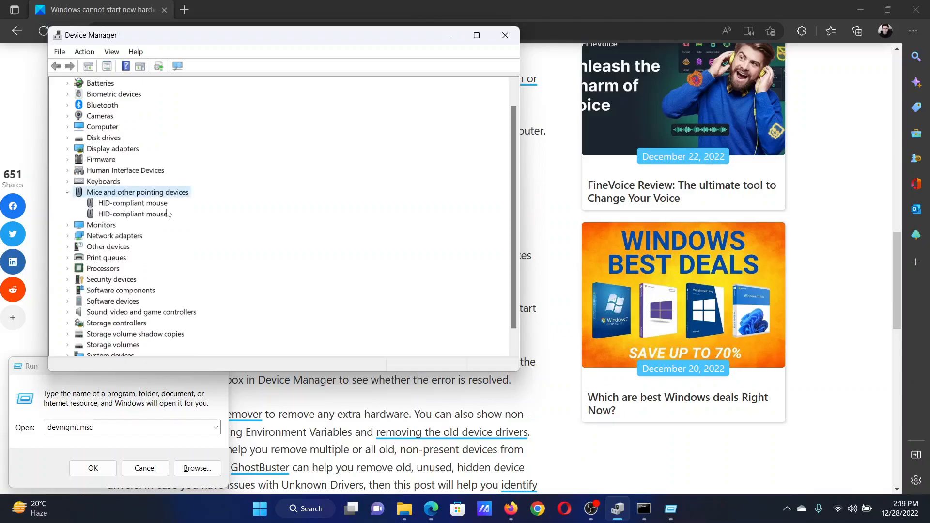
Right-click PC/AT Enhanced PS/2 Keyboard under Keyboards for Uninstall device, then close Device Manager
{"action": "left_click", "coordinate": [66, 182]}
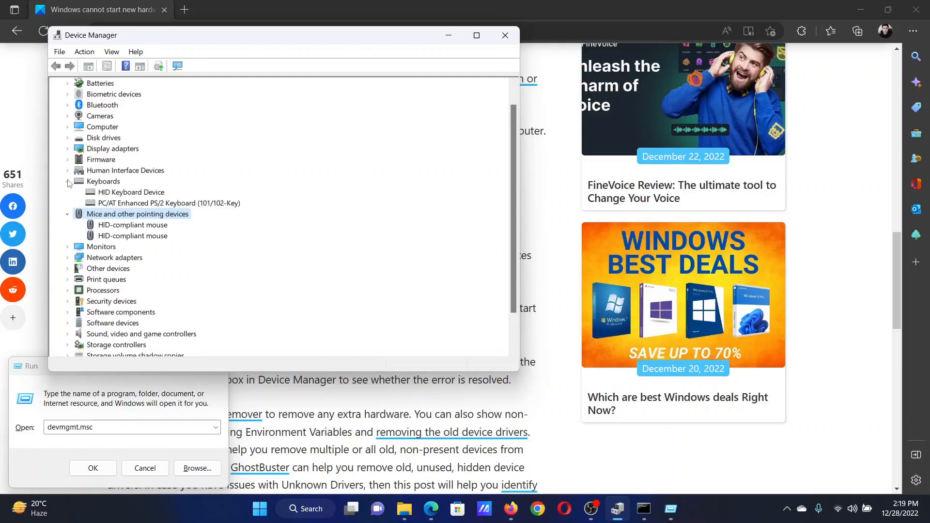
{"action": "right_click", "coordinate": [168, 203]}
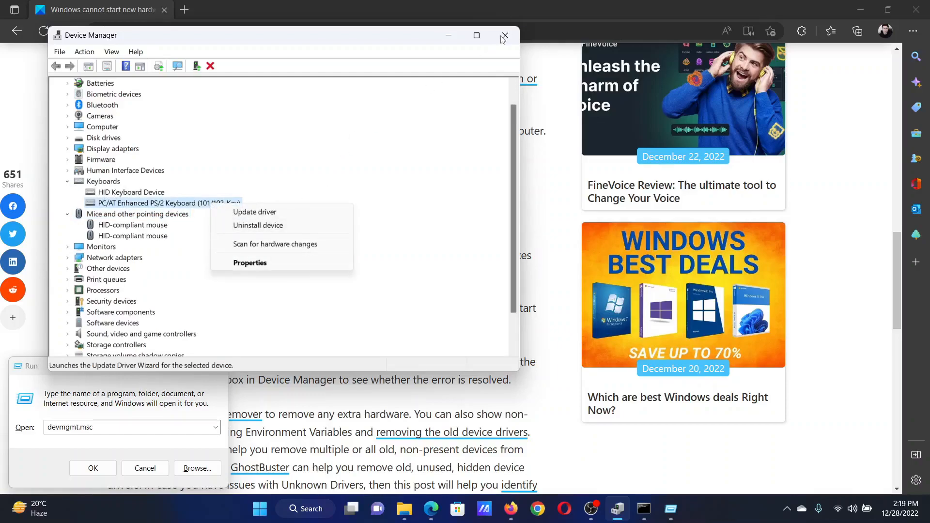
{"action": "left_click", "coordinate": [505, 36]}
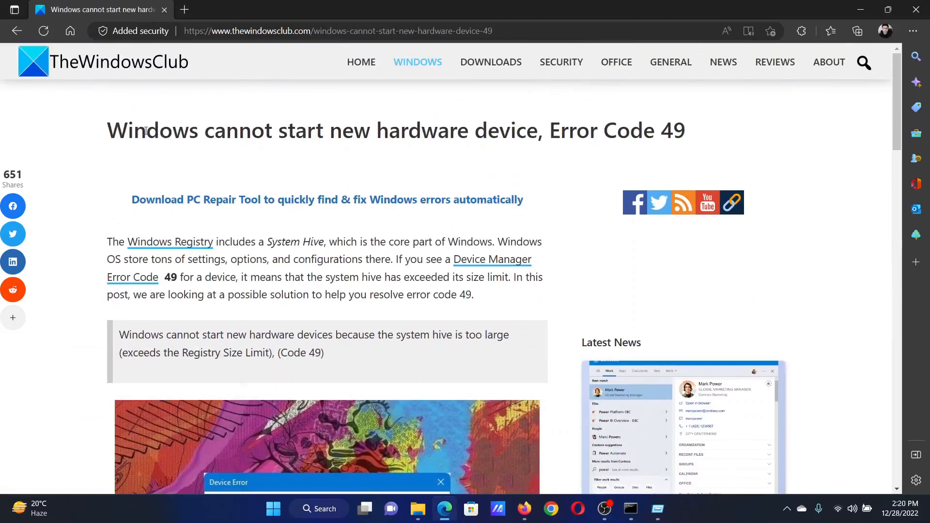
{"action": "left_click_drag", "start_coordinate": [107, 130], "coordinate": [297, 142]}
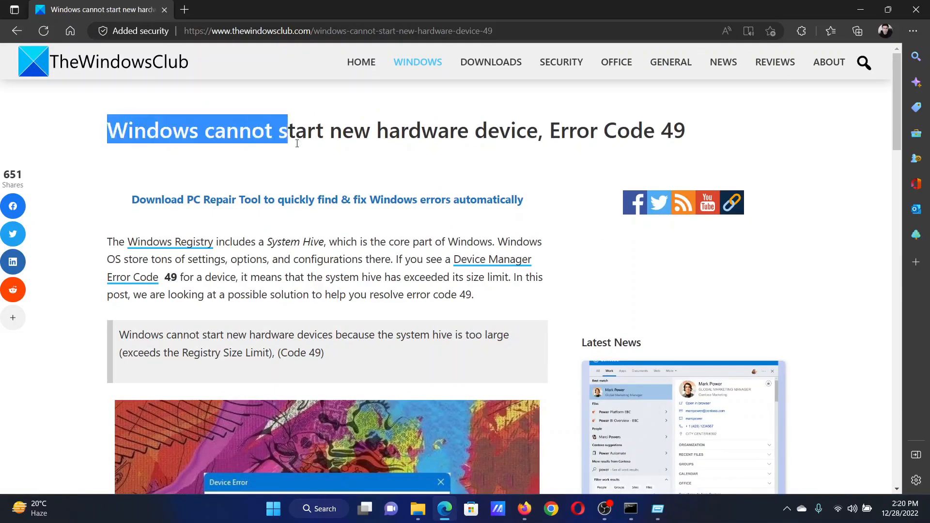
{"action": "left_click_drag", "start_coordinate": [288, 131], "coordinate": [686, 131]}
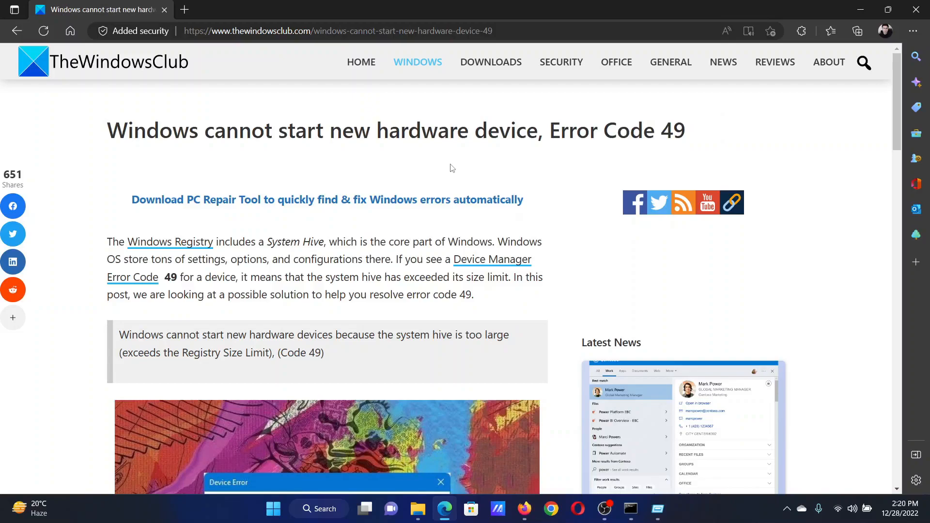
{"action": "mouse_move", "coordinate": [437, 151]}
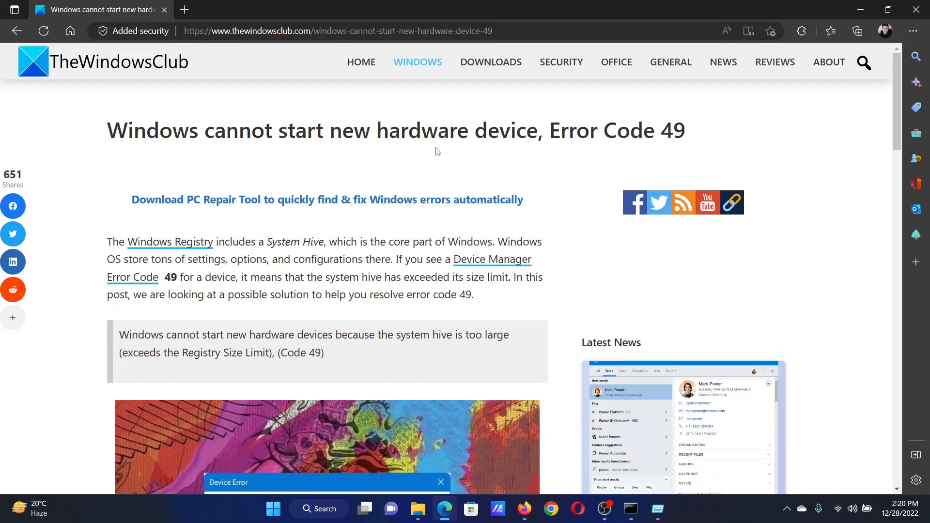